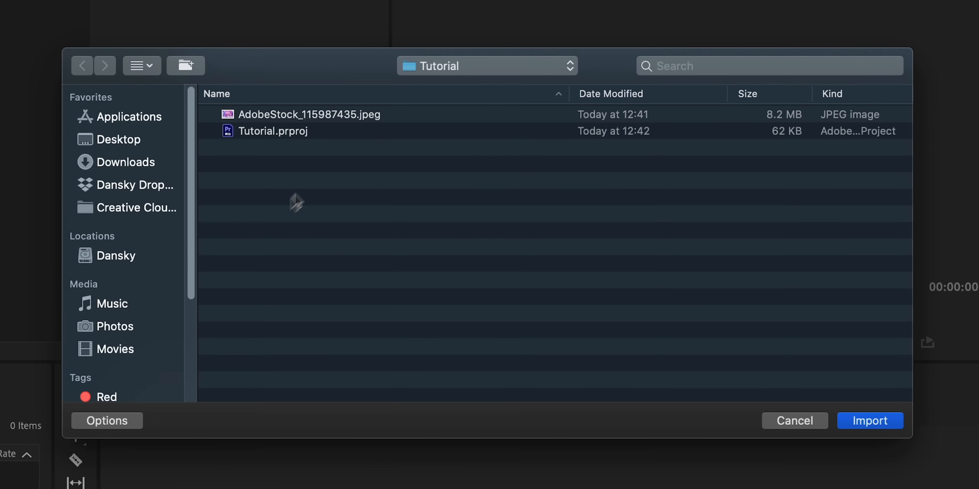
# Select AdobeStock_115987435.jpeg in the Import dialog and import it
pyautogui.click(870, 421)
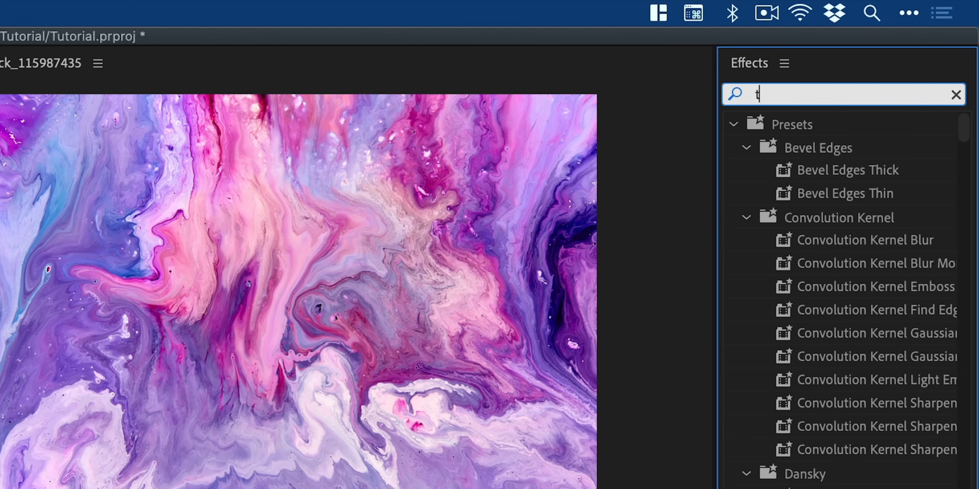
# Search 'turb' in Effects and apply Turbulent Displace to the image clip
pyautogui.write('urb')
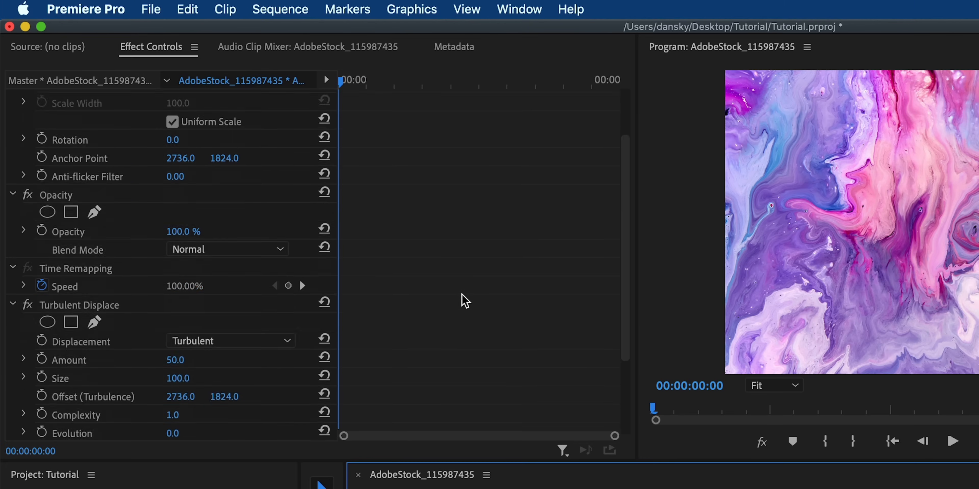
pyautogui.scroll(-3)
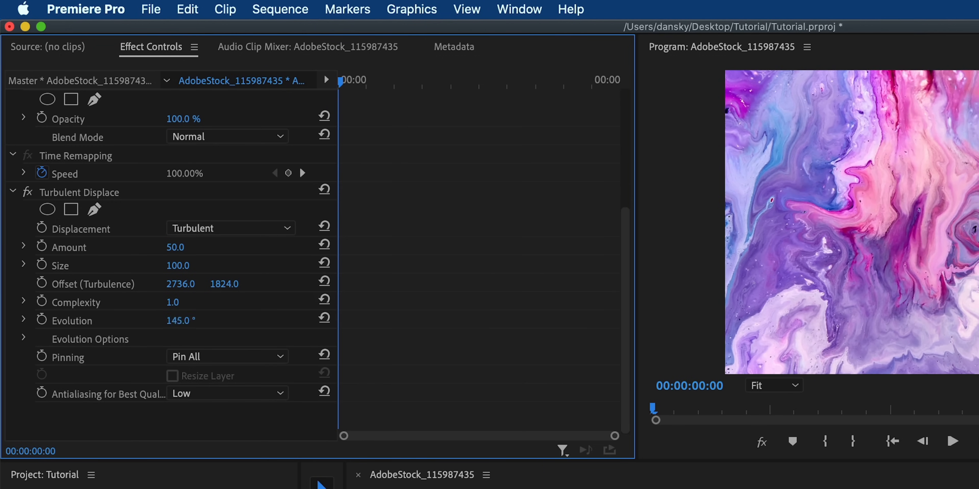
pyautogui.moveTo(181, 320); pyautogui.dragTo(177, 320)
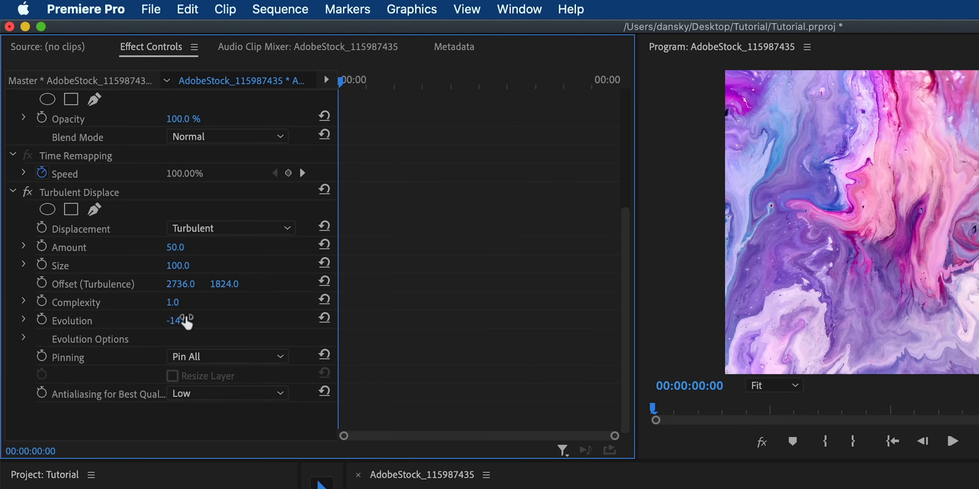
pyautogui.click(230, 228)
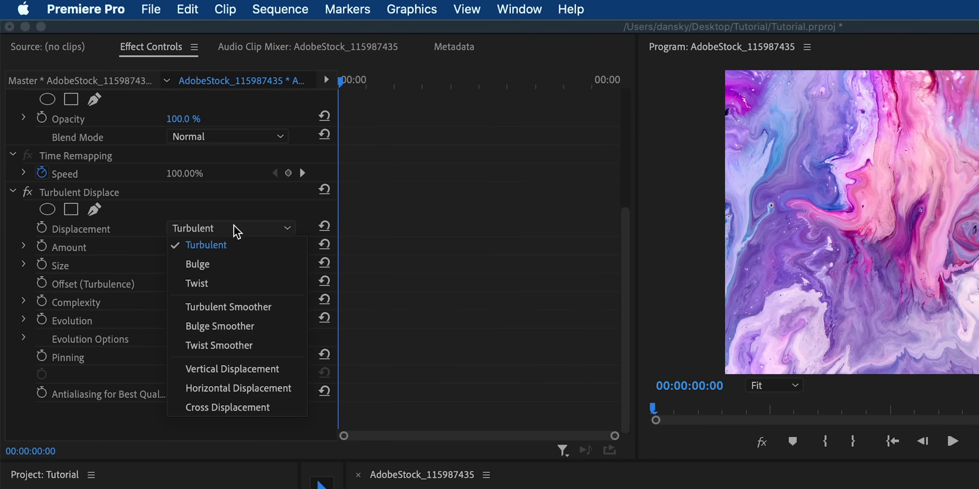
pyautogui.click(206, 245)
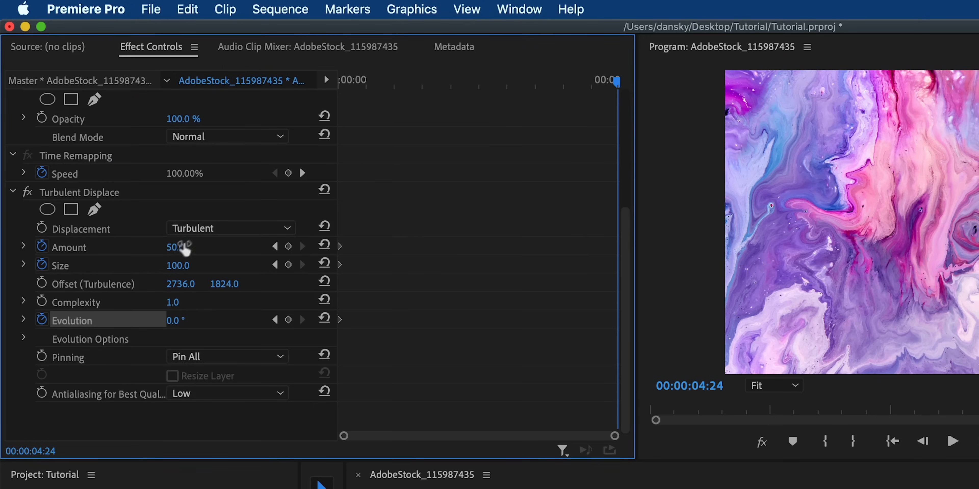
# Raise Turbulent Displace Amount to 56 at the clip's end, adding a keyframe at 4:24
pyautogui.moveTo(175, 247); pyautogui.dragTo(187, 247)
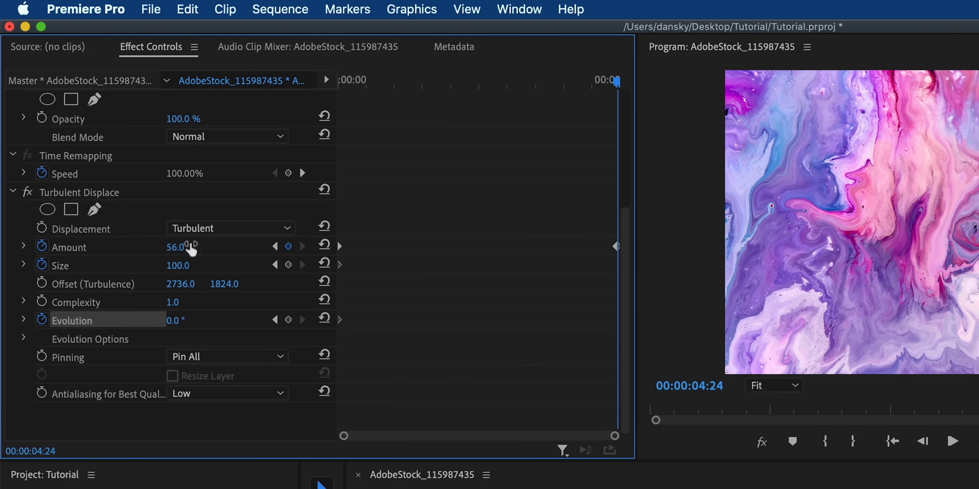